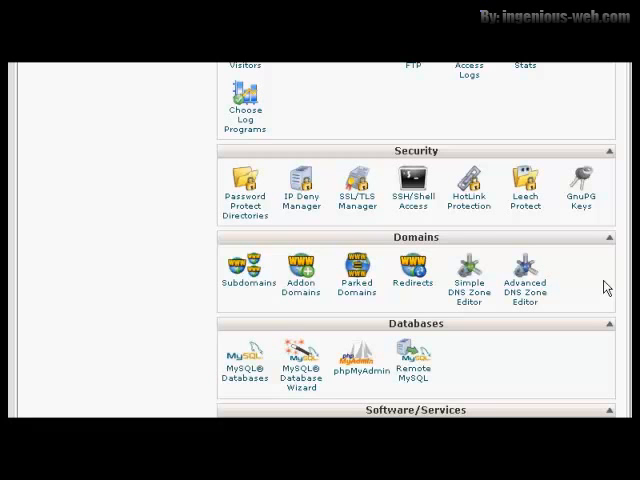
pyautogui.moveTo(240, 288)
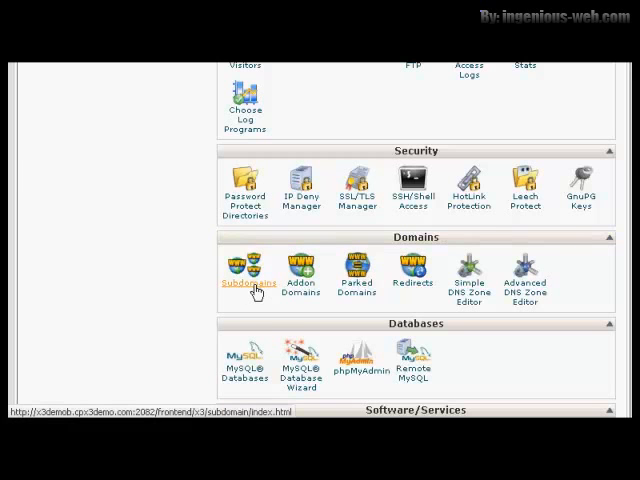
# Go to the Subdomains tool to reach an empty new-subdomain form.
pyautogui.click(244, 275)
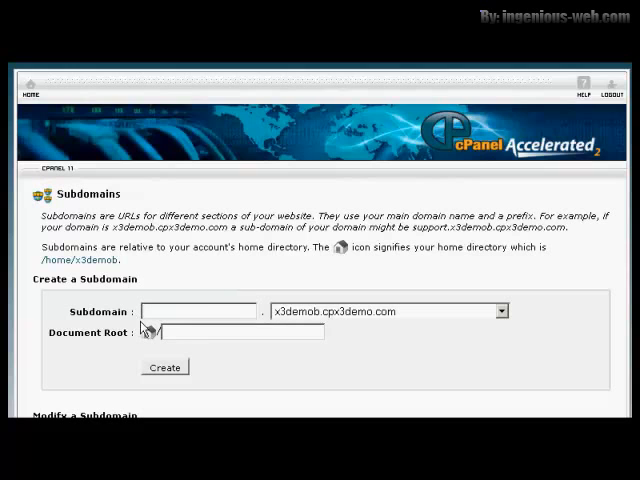
pyautogui.moveTo(364, 322)
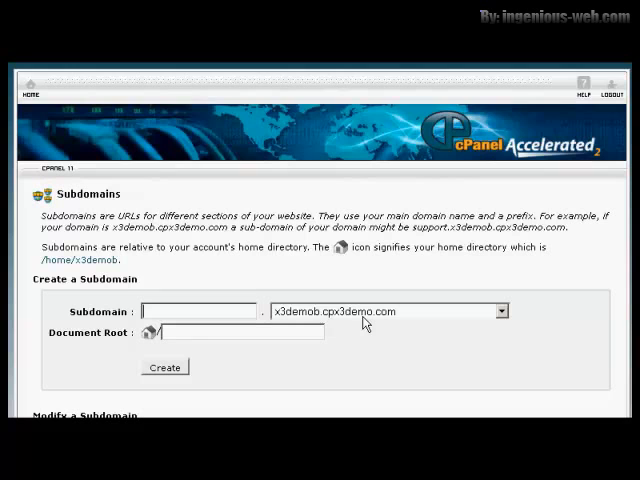
pyautogui.moveTo(382, 322)
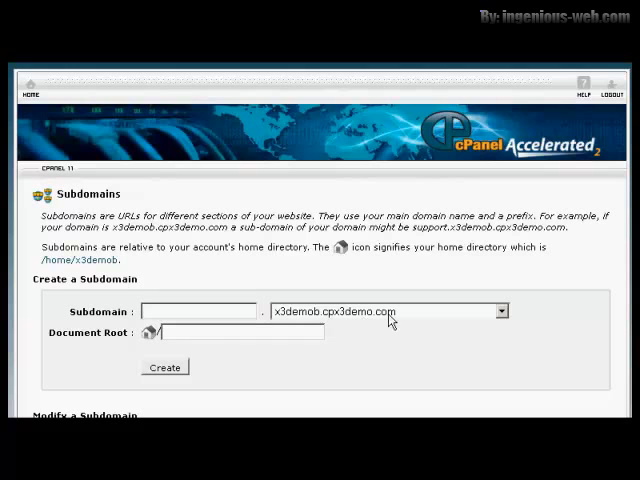
pyautogui.click(501, 311)
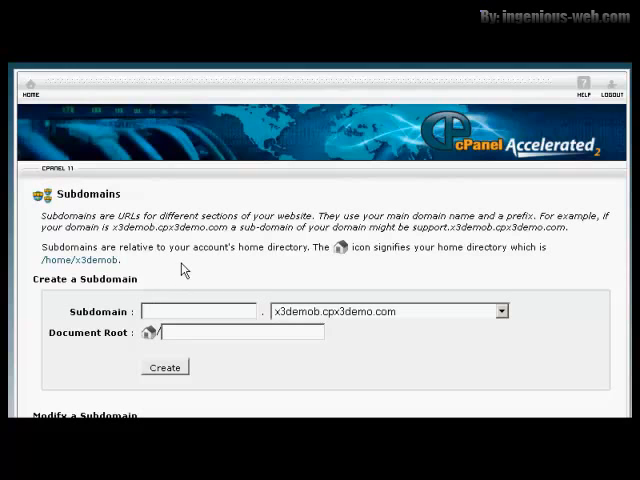
# Create the 'shoppingcart' subdomain, keeping the auto-filled document root public_html/shoppingcart.
pyautogui.write('s')
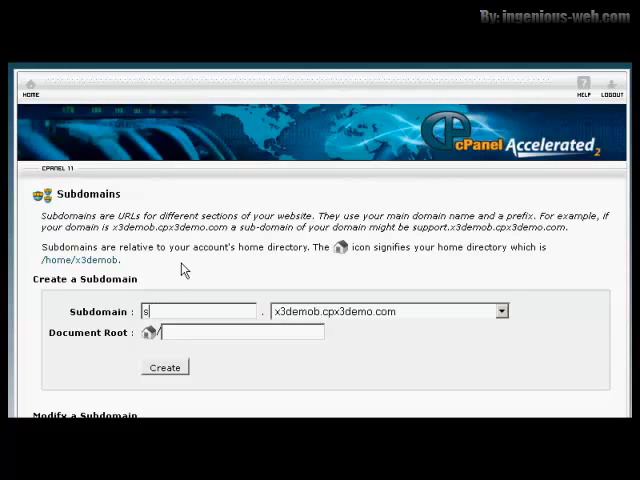
pyautogui.write('shopping')
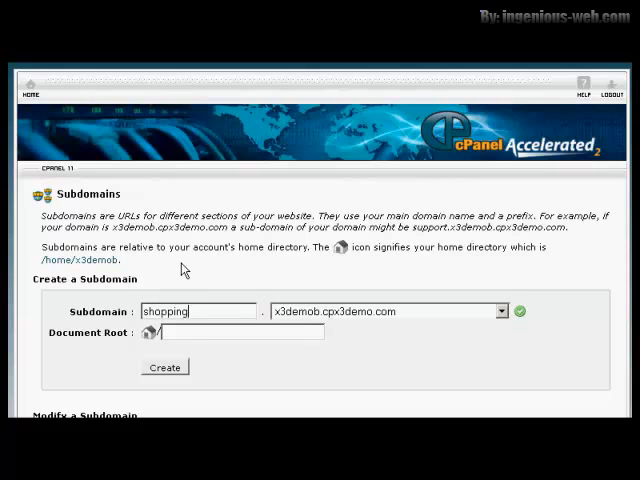
pyautogui.write('cart')
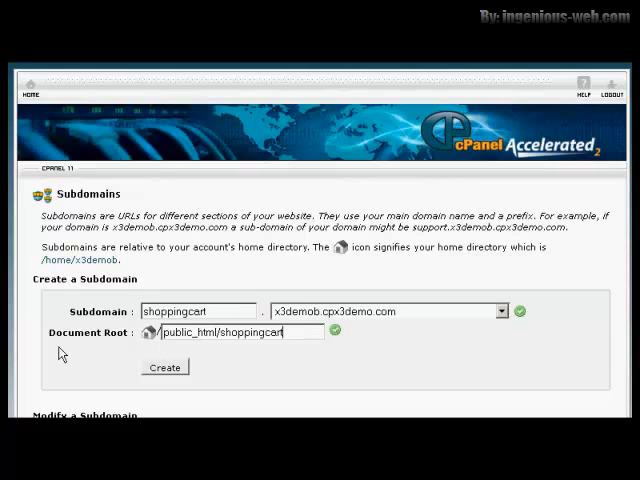
pyautogui.moveTo(122, 353)
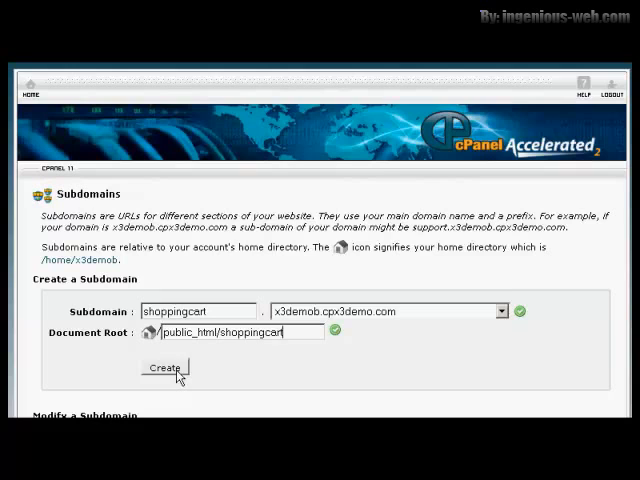
pyautogui.click(164, 368)
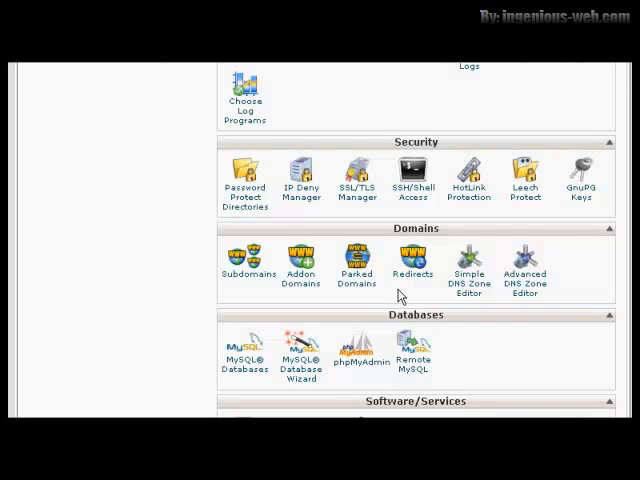
pyautogui.moveTo(300, 280)
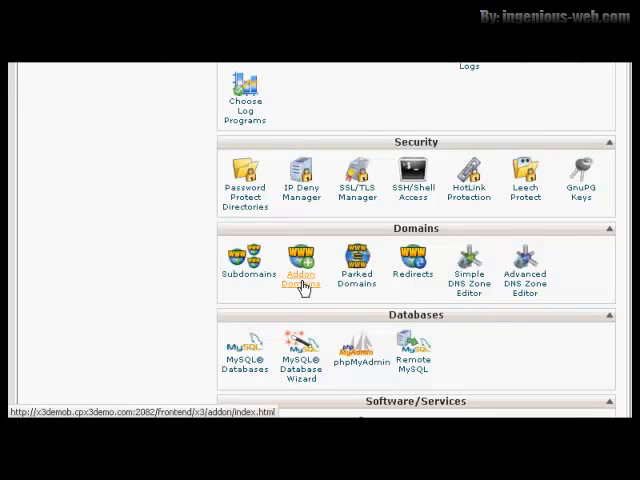
# Open Addon Domains and scroll down to the Create an Addon Domain form.
pyautogui.click(300, 268)
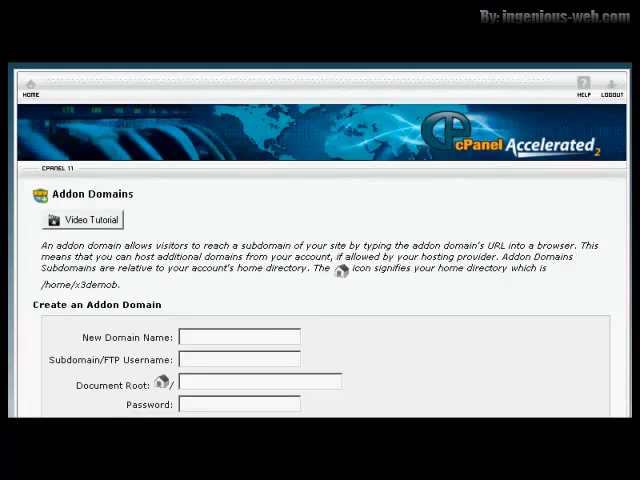
pyautogui.scroll(-3)
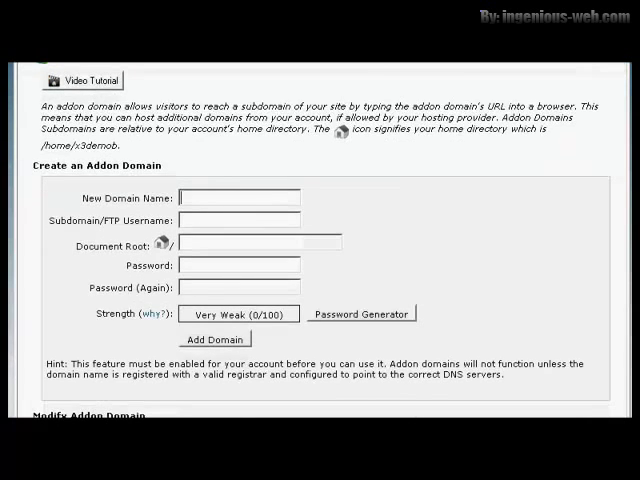
pyautogui.moveTo(165, 210)
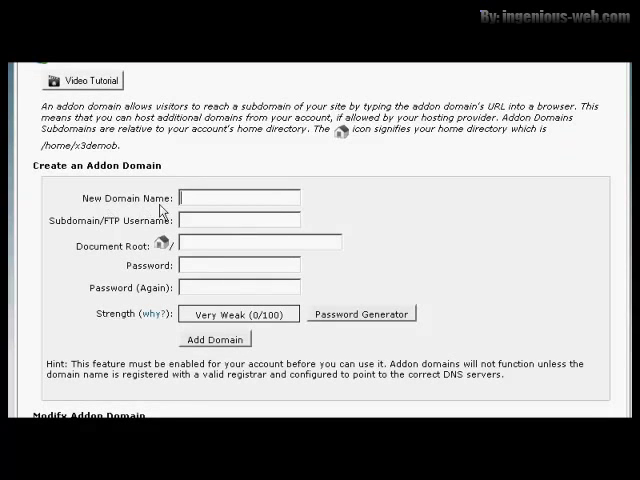
pyautogui.moveTo(451, 208)
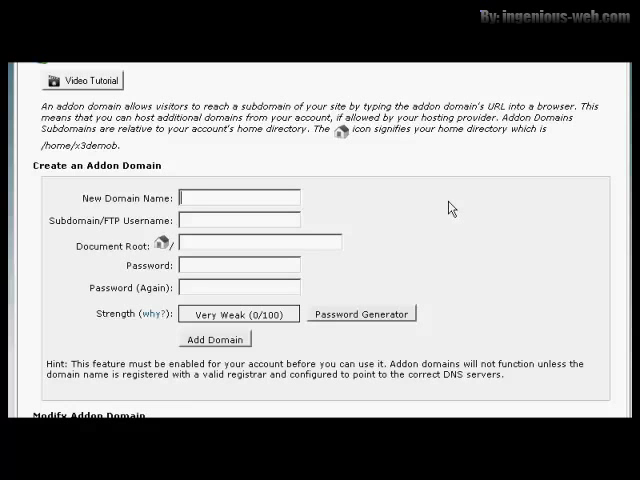
# Enter mywebsite.es, accepting username mywebsite and document root public_html/mywebsite.es.
pyautogui.write('mywebsit')
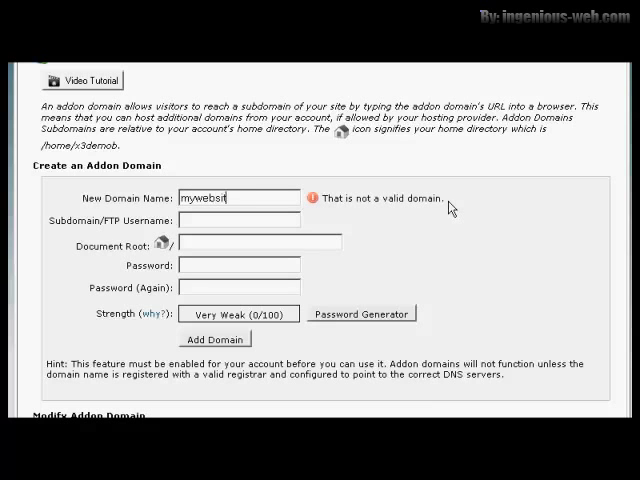
pyautogui.write('e.es')
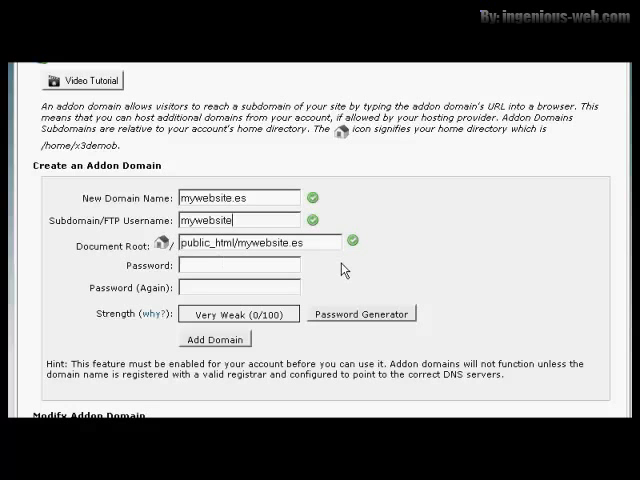
pyautogui.moveTo(113, 240)
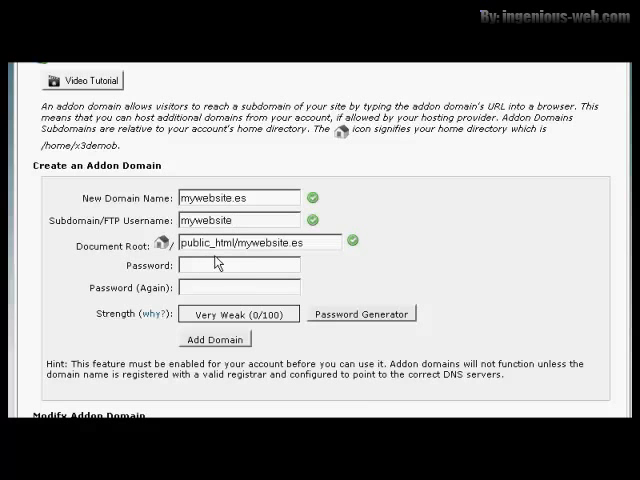
pyautogui.moveTo(235, 258)
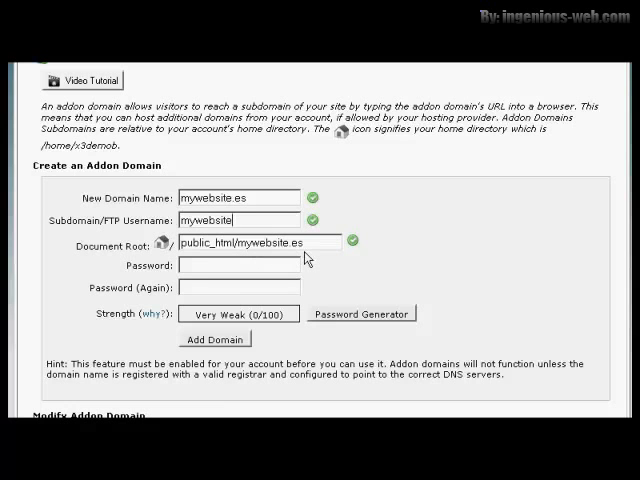
pyautogui.click(250, 266)
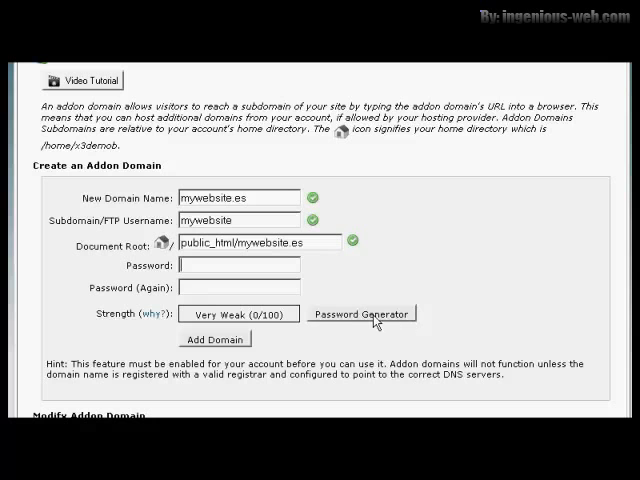
# Generate a Very Strong (100/100) password, copy it, and apply it to both password fields.
pyautogui.click(361, 313)
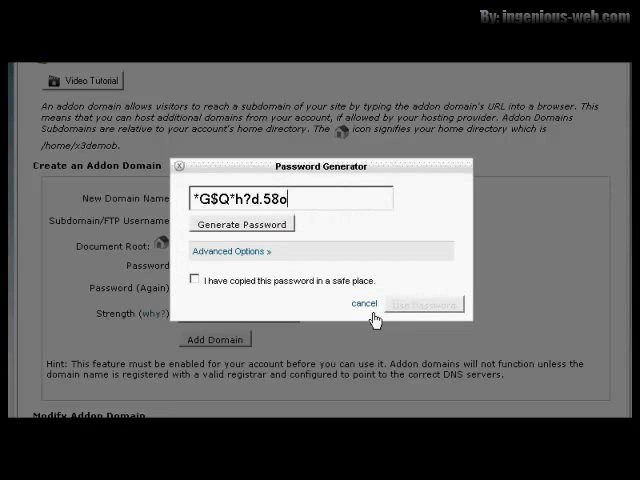
pyautogui.tripleClick(288, 196)
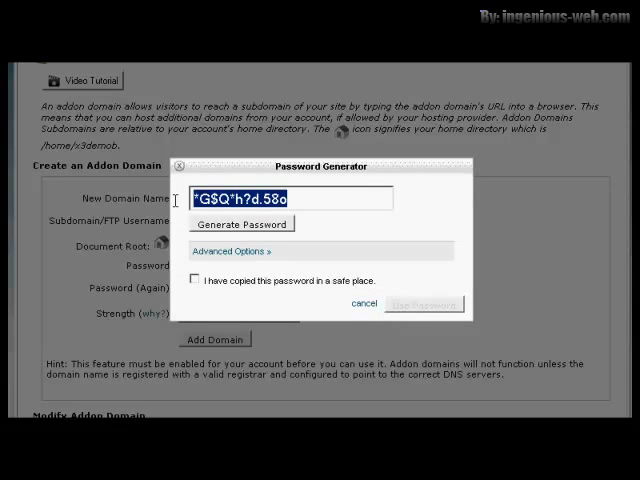
pyautogui.rightClick(288, 198)
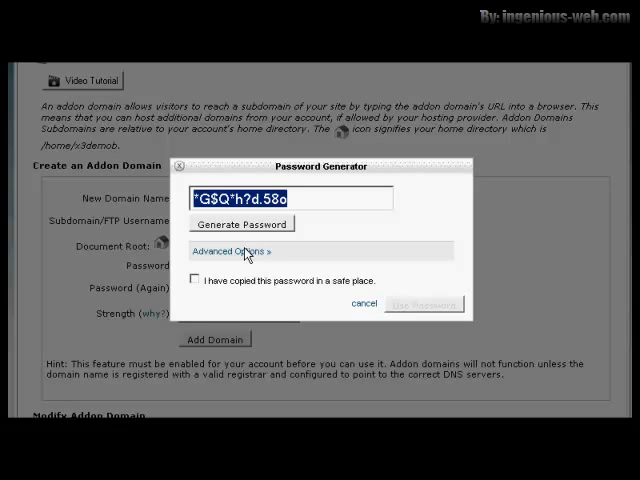
pyautogui.click(194, 280)
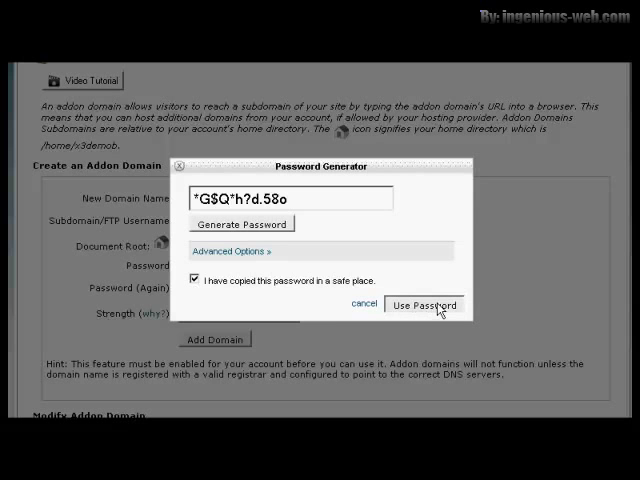
pyautogui.click(424, 305)
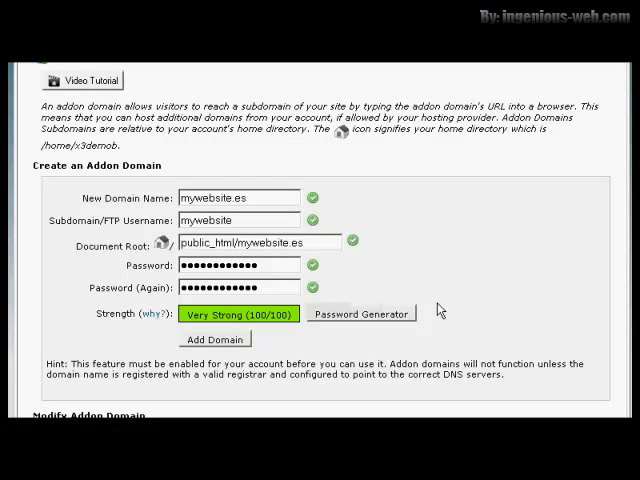